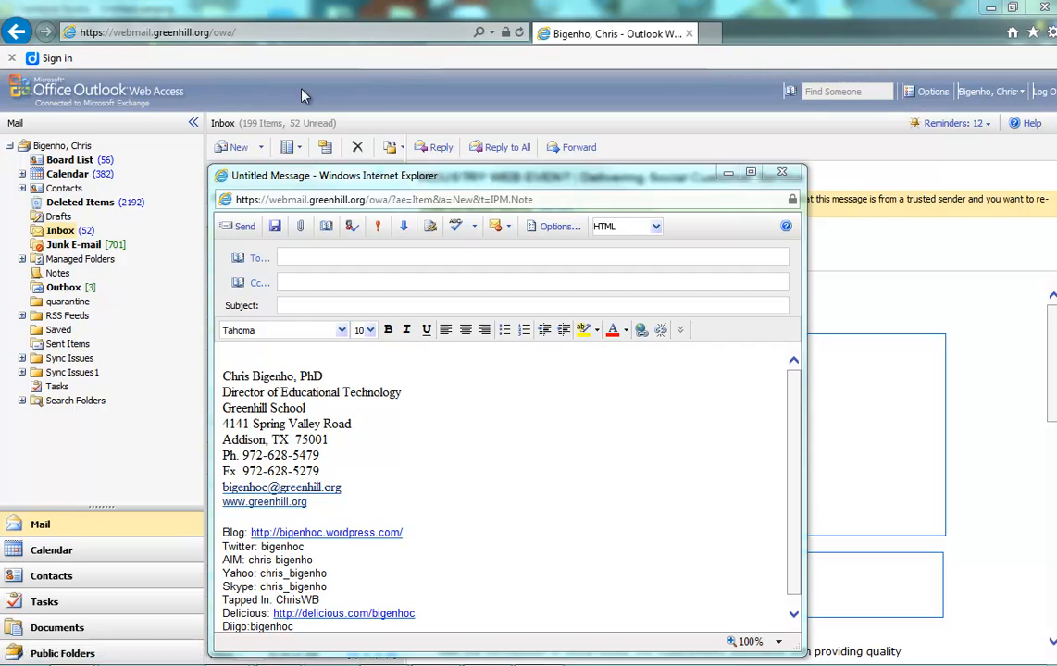
pyautogui.moveTo(254, 227)
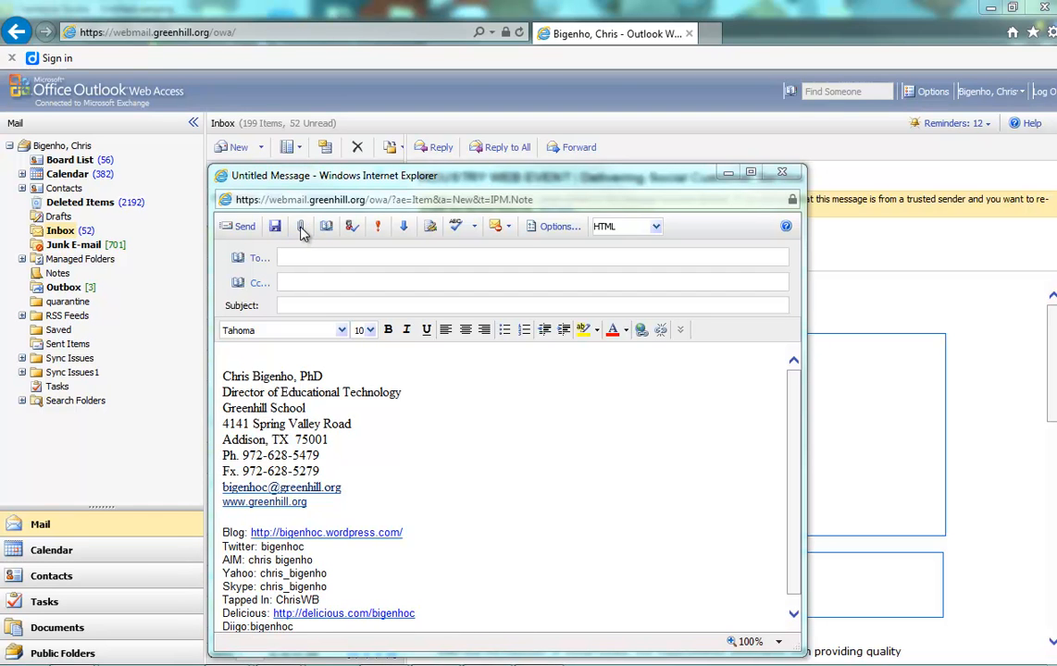
pyautogui.moveTo(407, 261)
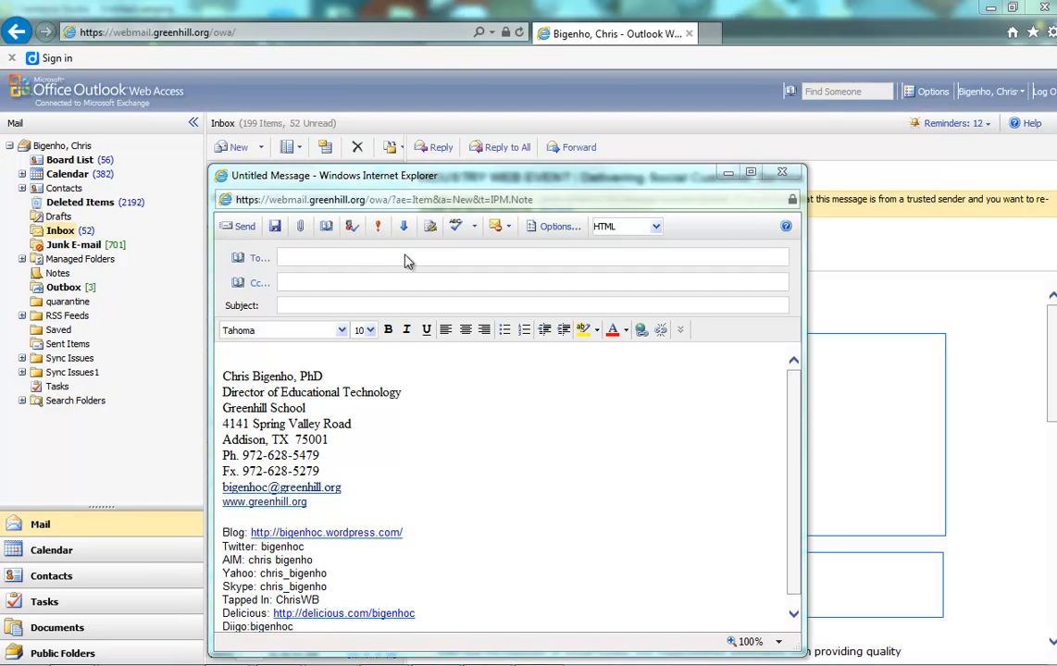
# Step: Open the Attach Files dialog from the paperclip button
pyautogui.click(299, 226)
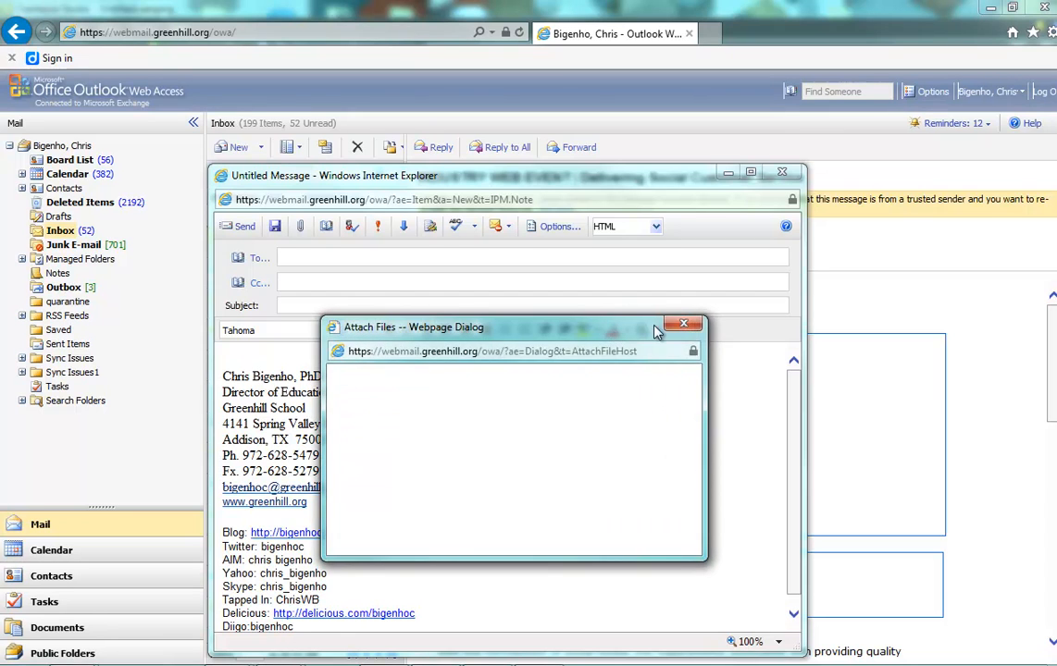
pyautogui.moveTo(680, 402)
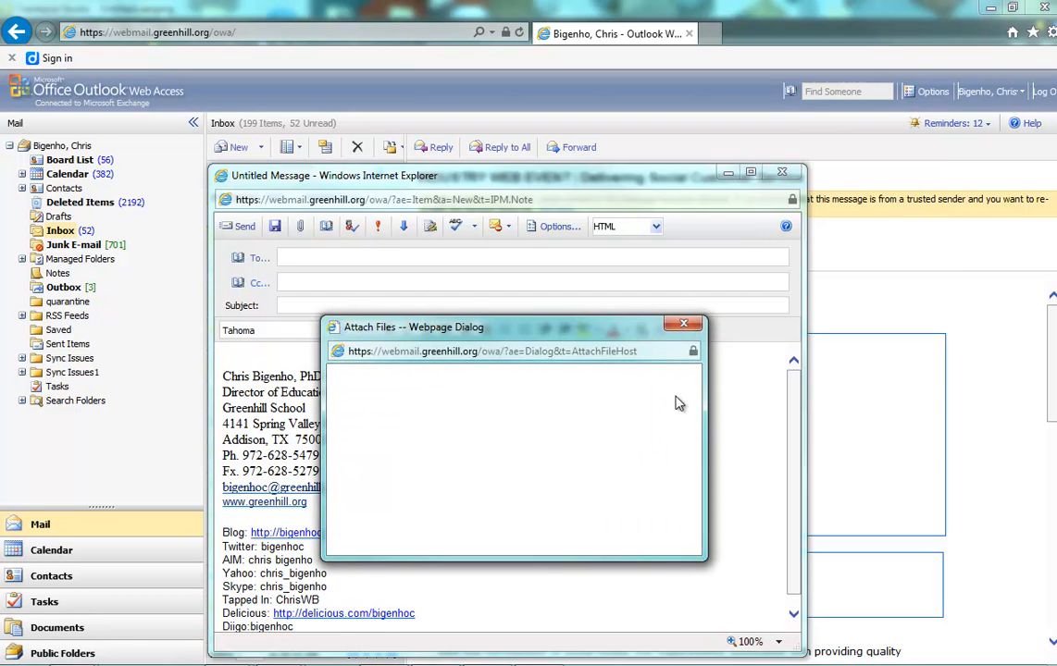
pyautogui.moveTo(647, 425)
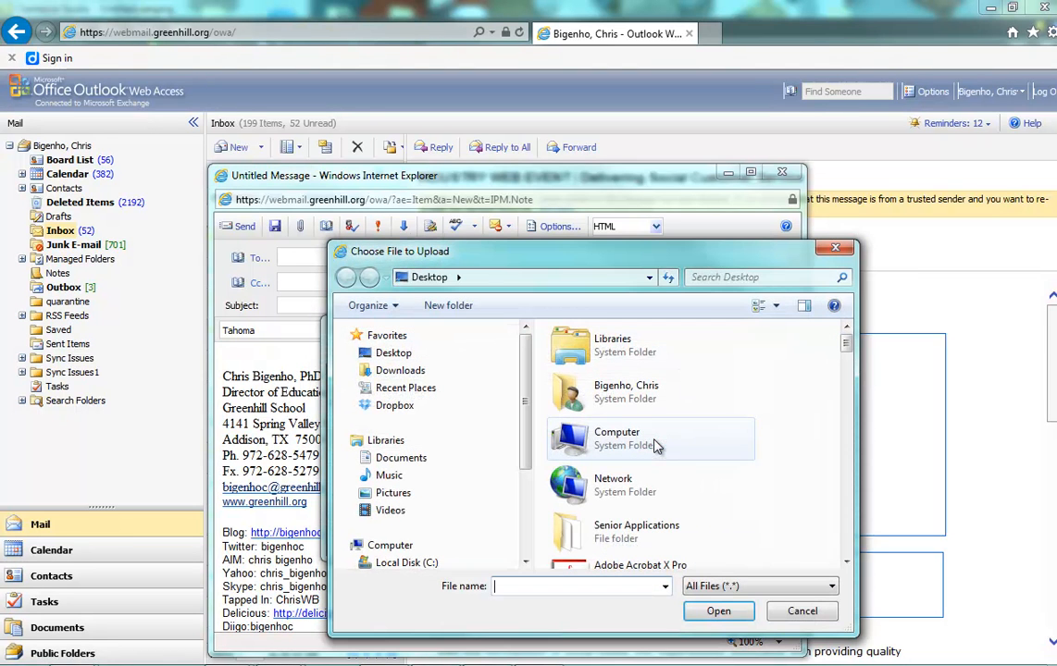
# Step: Browse to Dropbox > AERA > 2014 and choose ssatb- word count.docx
pyautogui.click(394, 406)
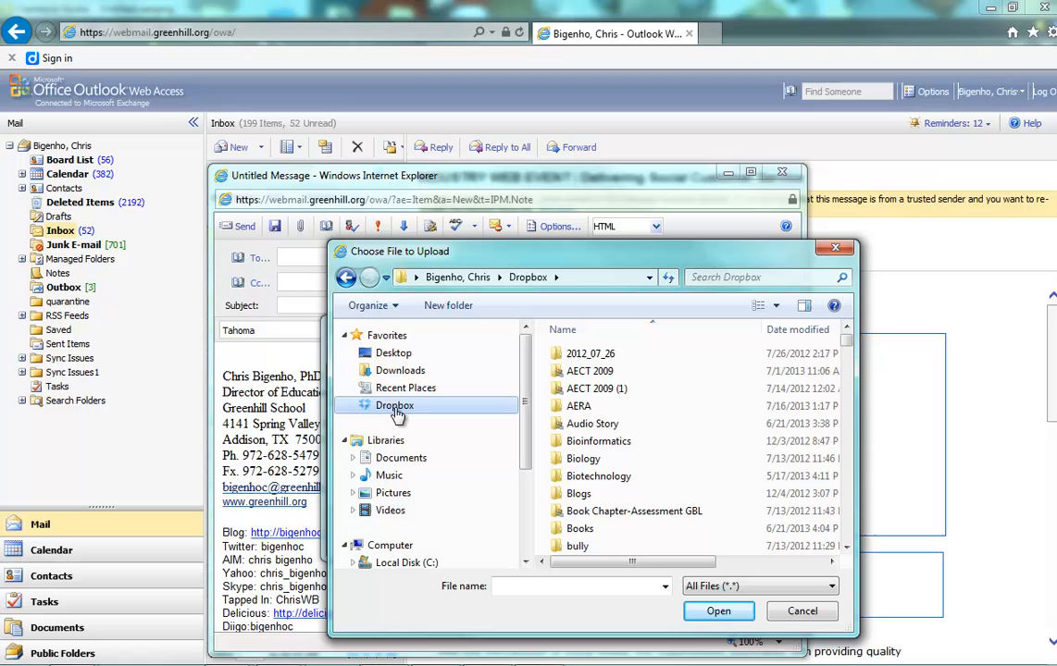
pyautogui.moveTo(592, 406)
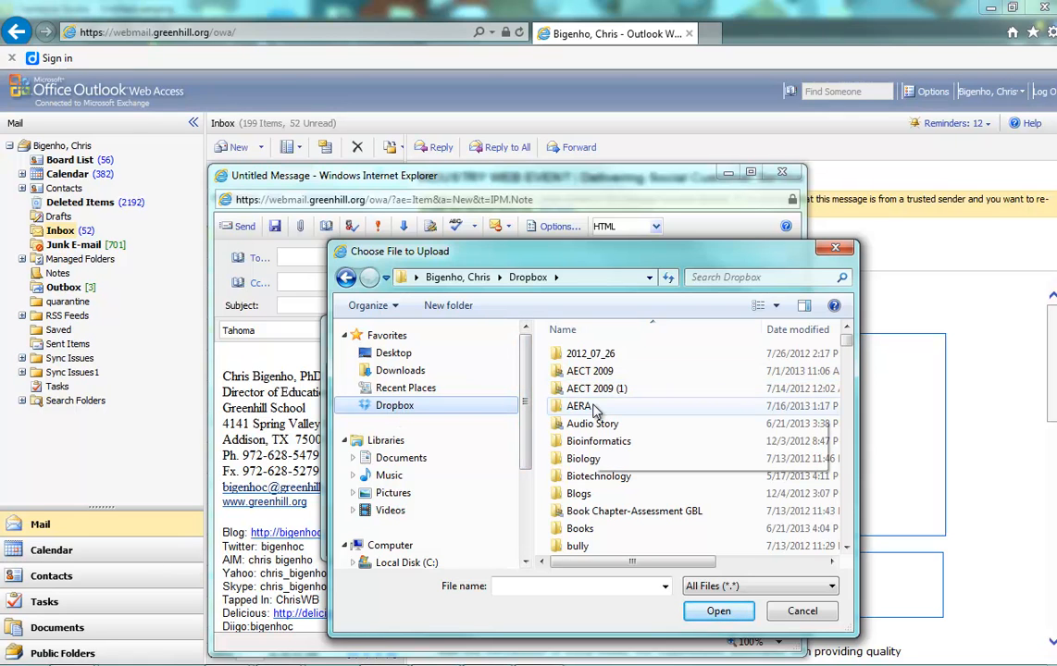
pyautogui.doubleClick(579, 405)
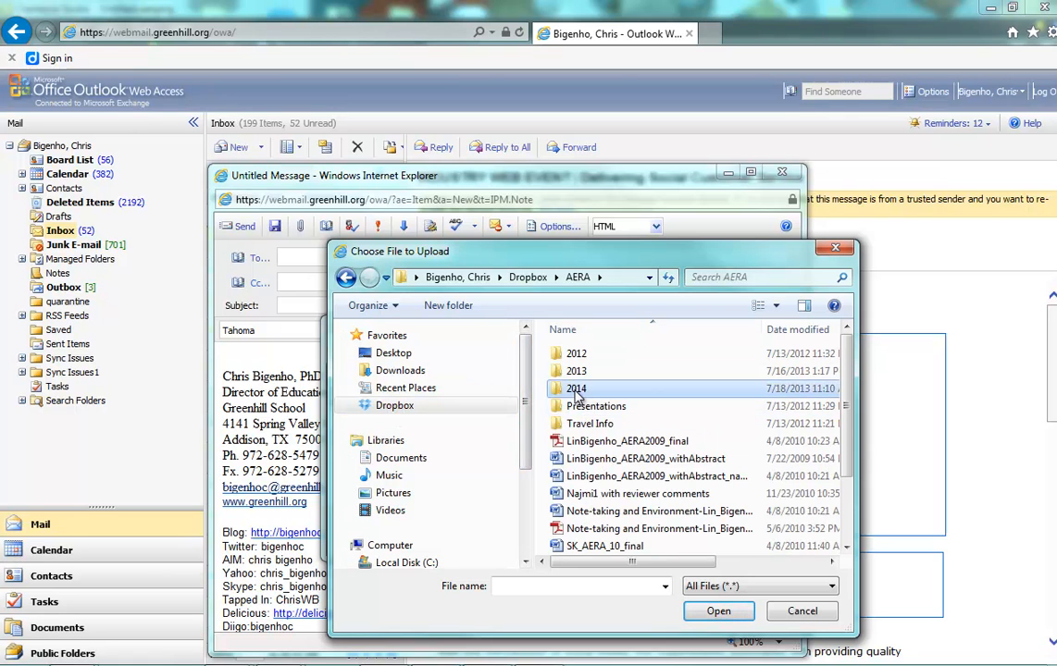
pyautogui.doubleClick(577, 387)
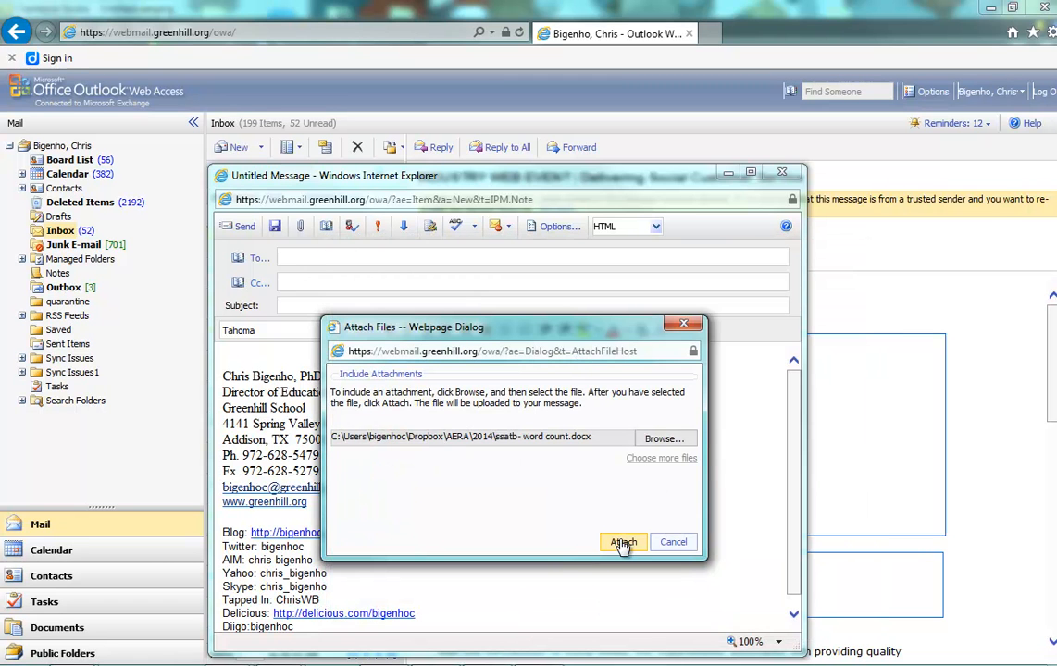
# Step: Upload ssatb- word count.docx (24 KB) as an attachment to the message
pyautogui.click(622, 541)
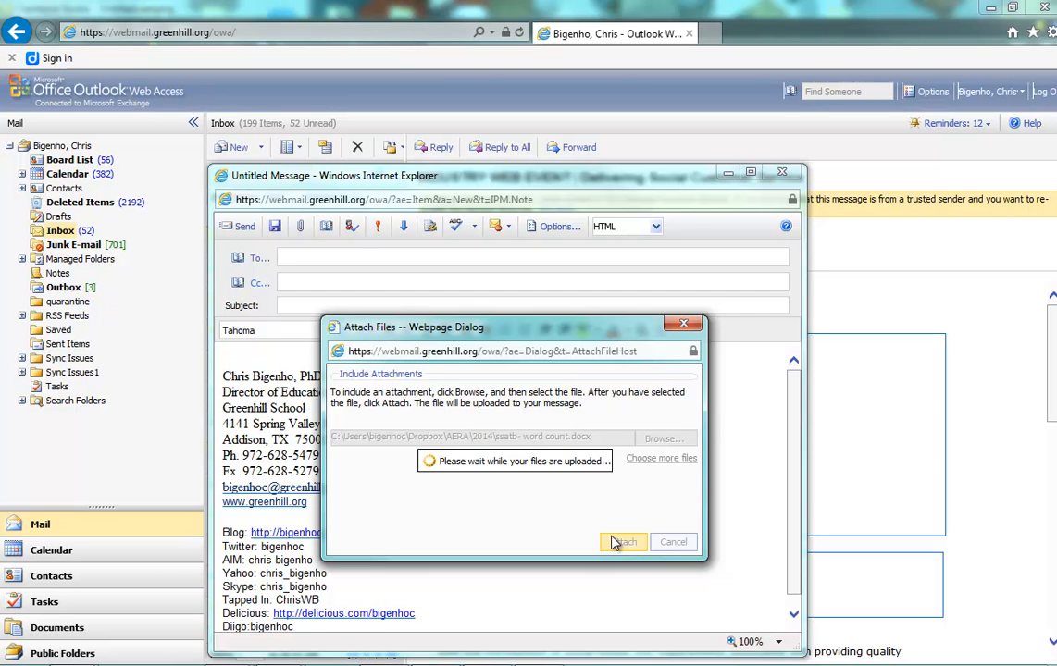
pyautogui.click(622, 541)
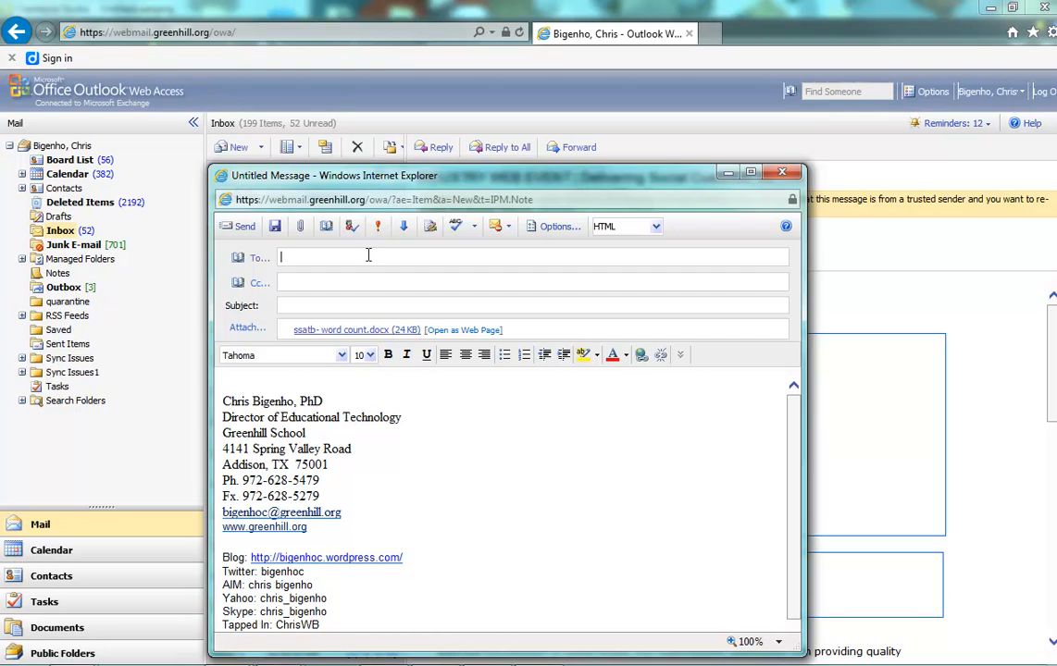
pyautogui.write('b')
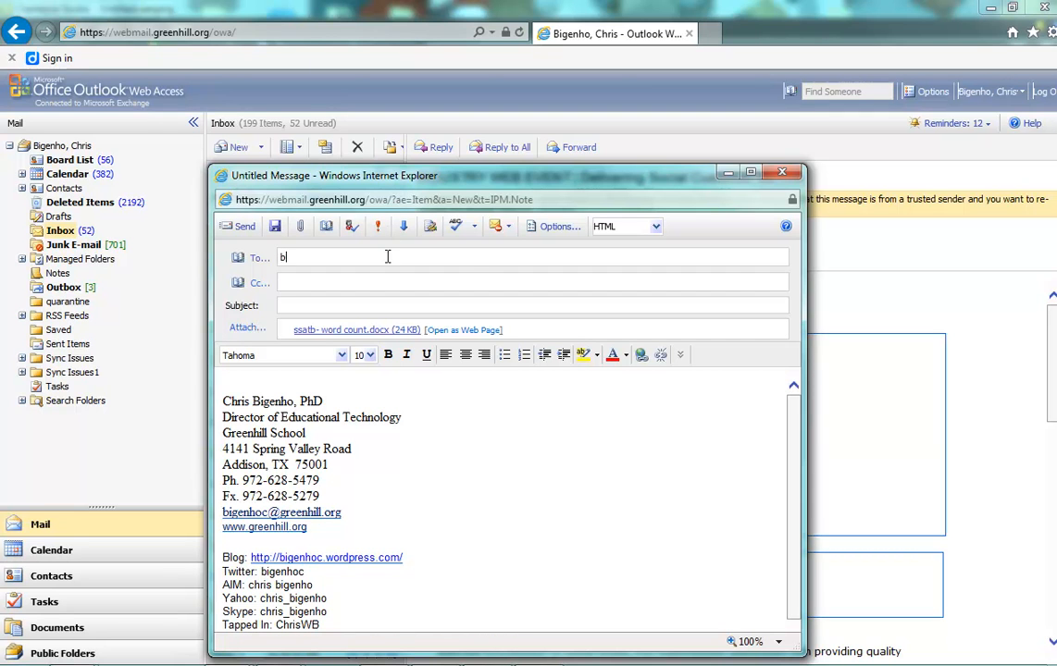
pyautogui.write('igenho')
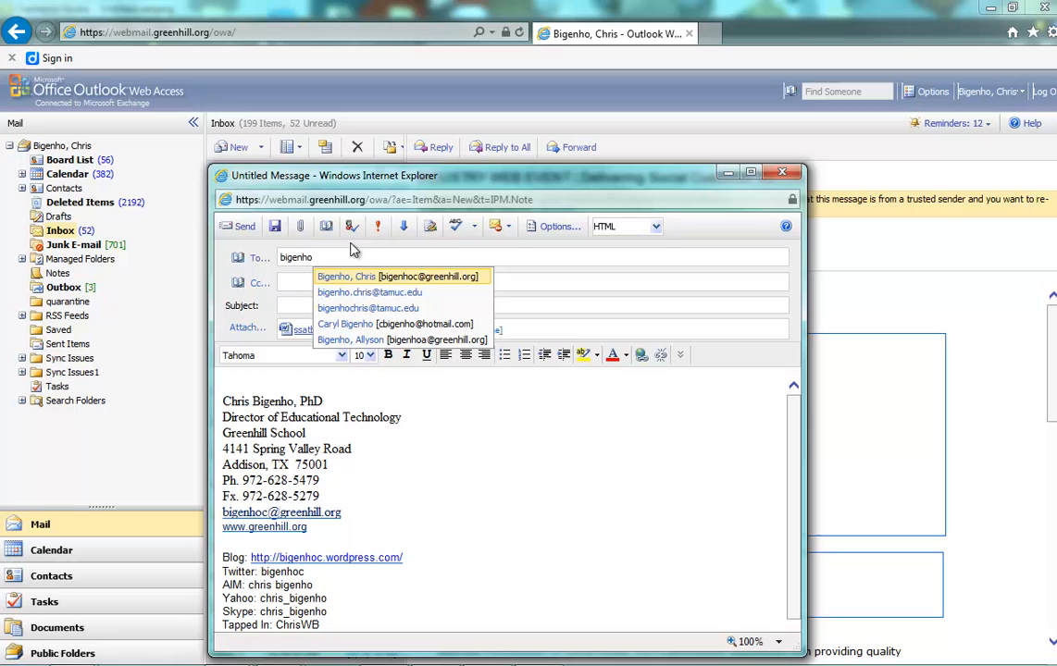
pyautogui.click(400, 276)
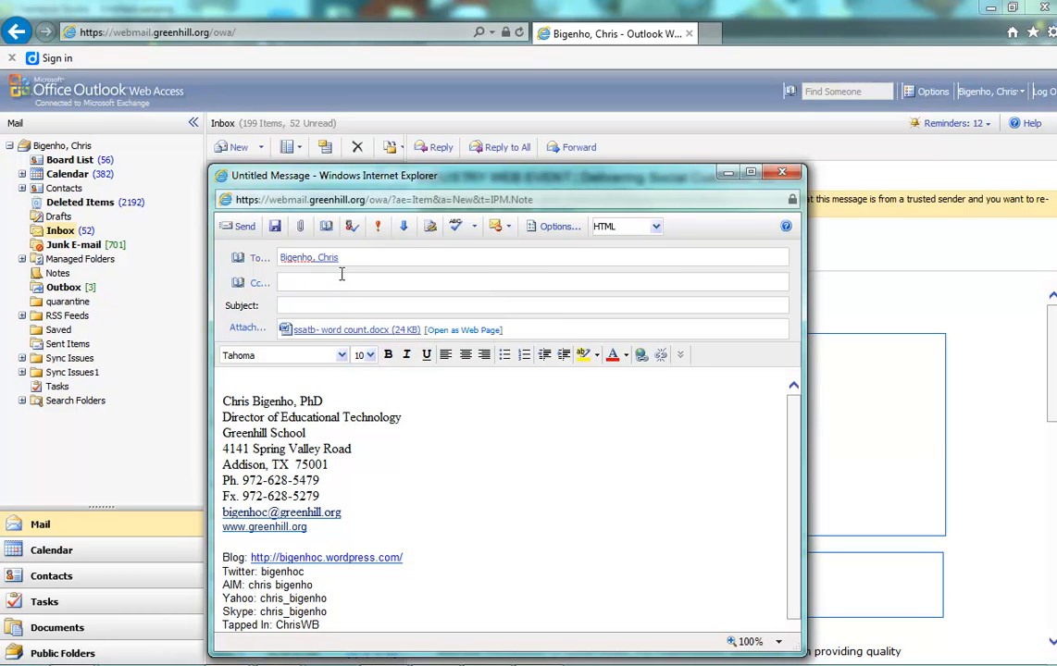
# Step: Enter subject Demo2 and the body text 'Message' above the signature
pyautogui.write('Demo')
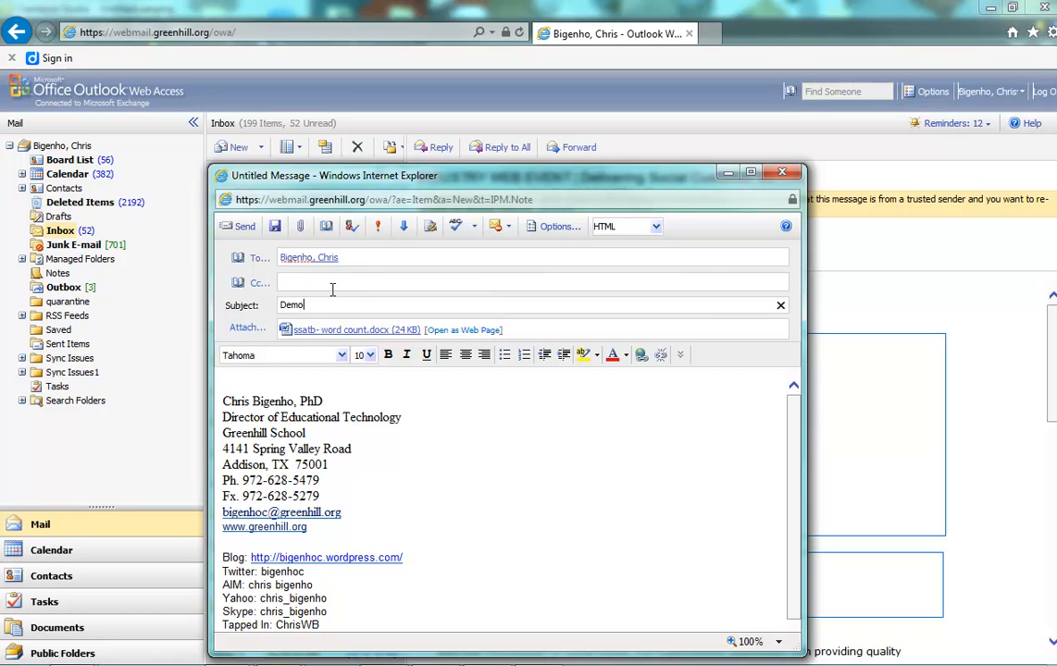
pyautogui.write('2')
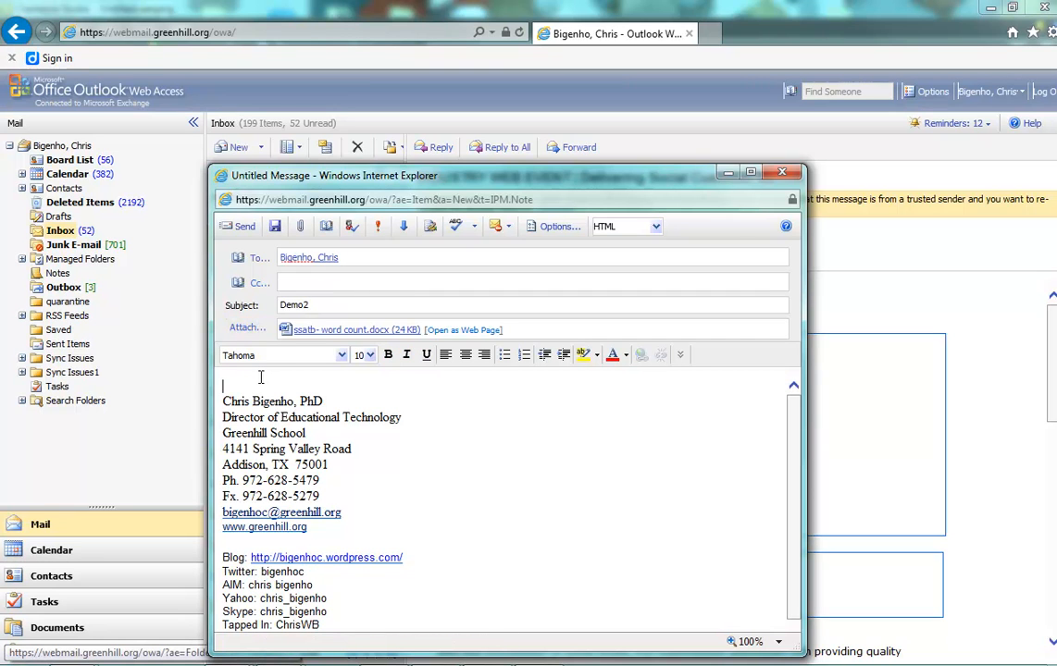
pyautogui.write('Message')
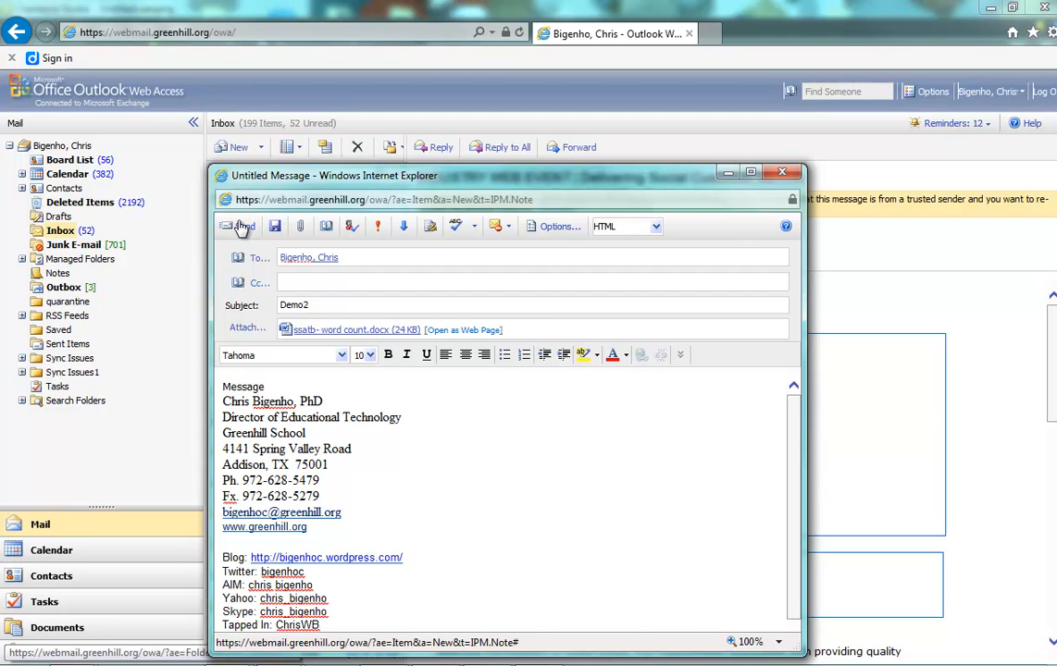
# Step: Send the Demo2 message and return to the inbox
pyautogui.click(240, 226)
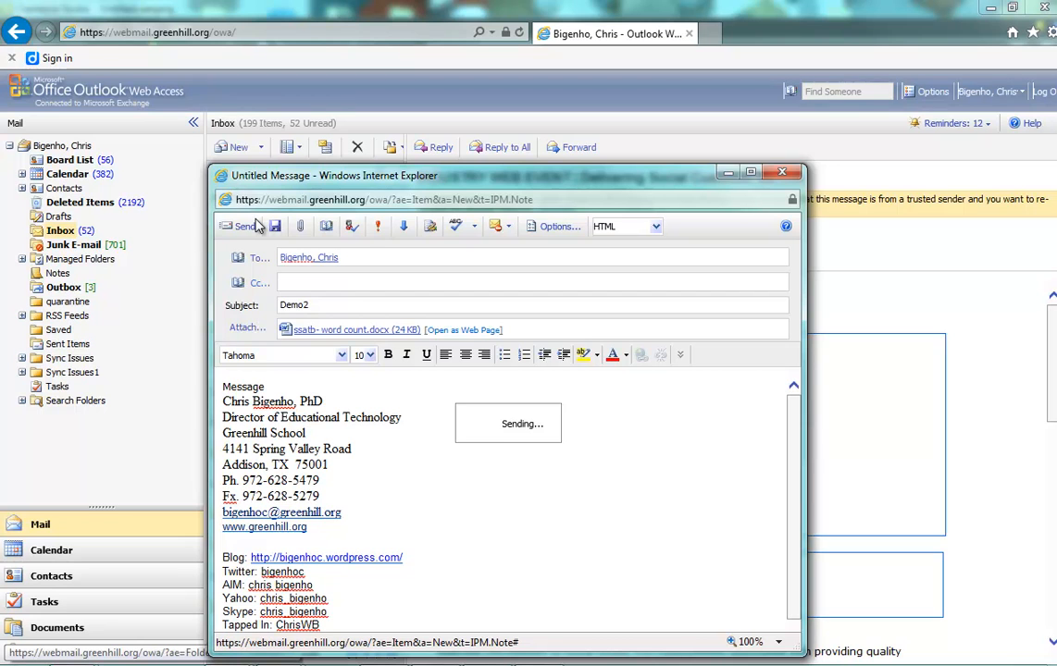
pyautogui.click(242, 226)
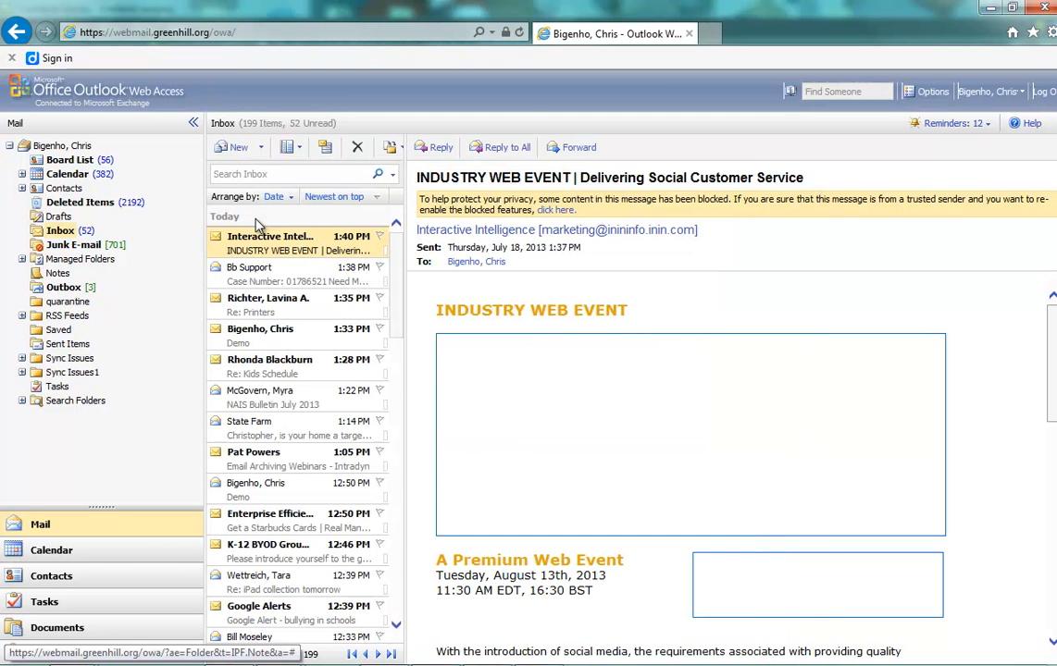